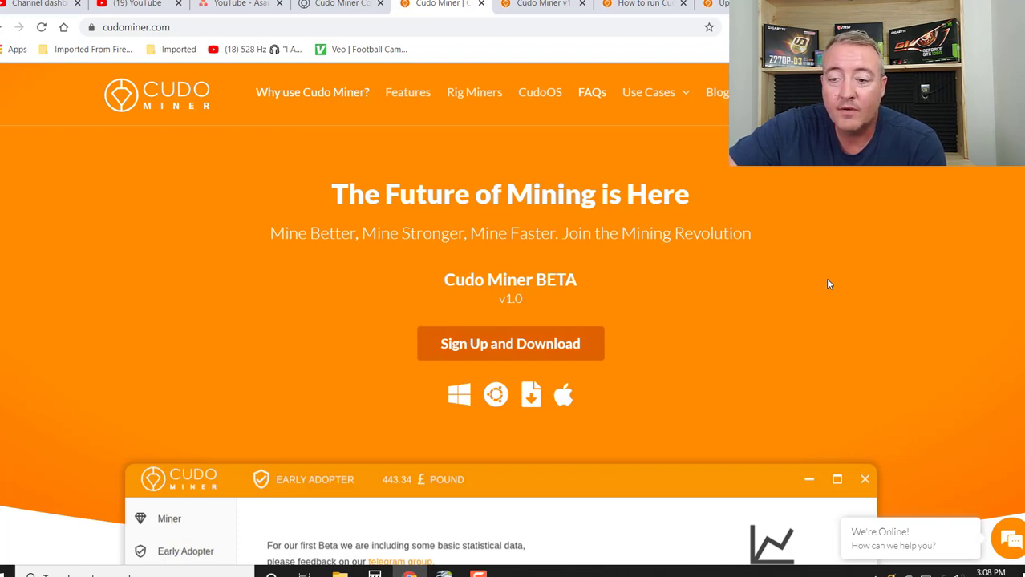
pyautogui.moveTo(656, 282)
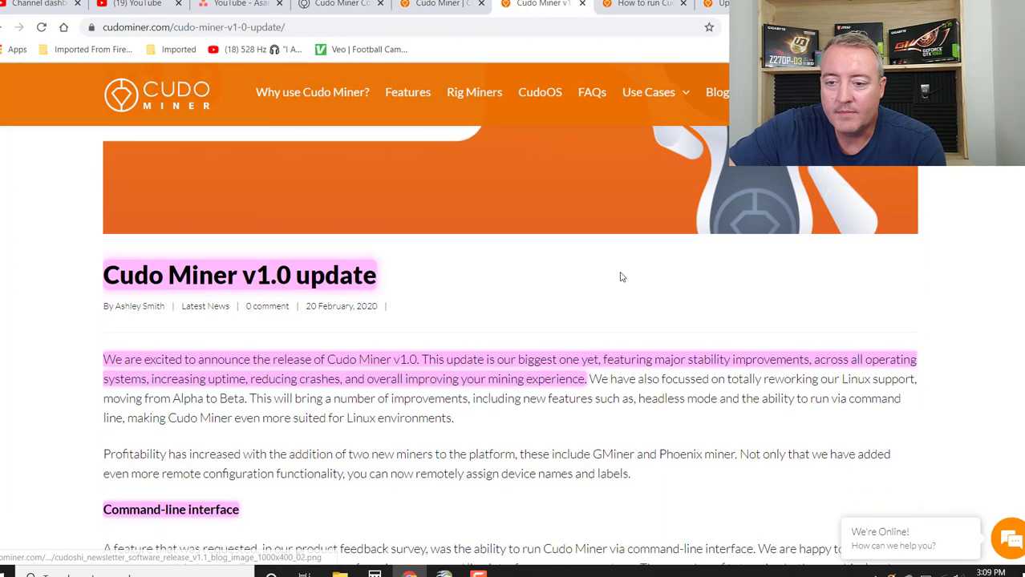
# - Scroll the v1.0 update post through the command-line interface benefits down to 'Running the app as a service (headless operation)'
pyautogui.scroll(-3)
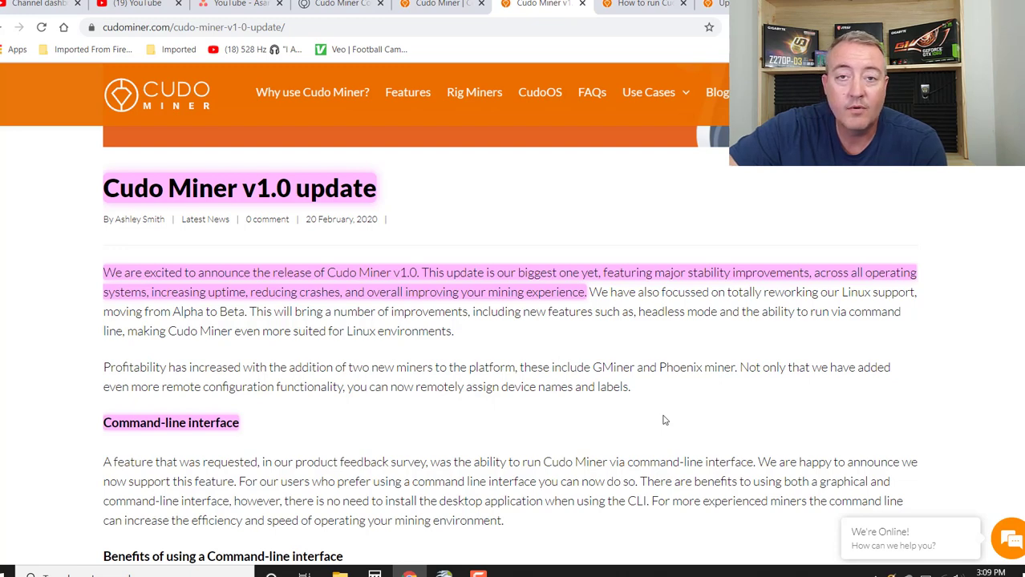
pyautogui.scroll(-3)
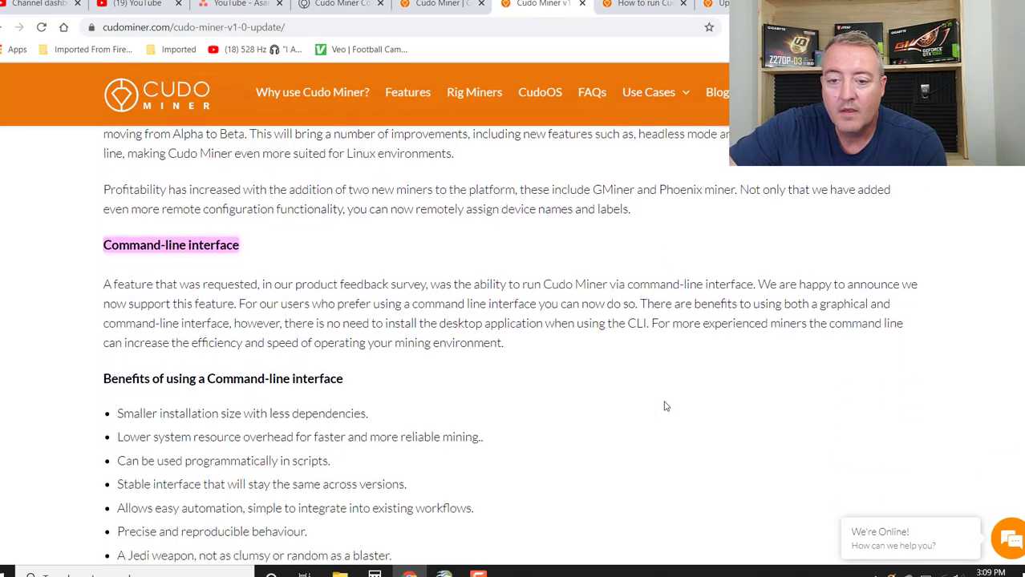
pyautogui.scroll(-3)
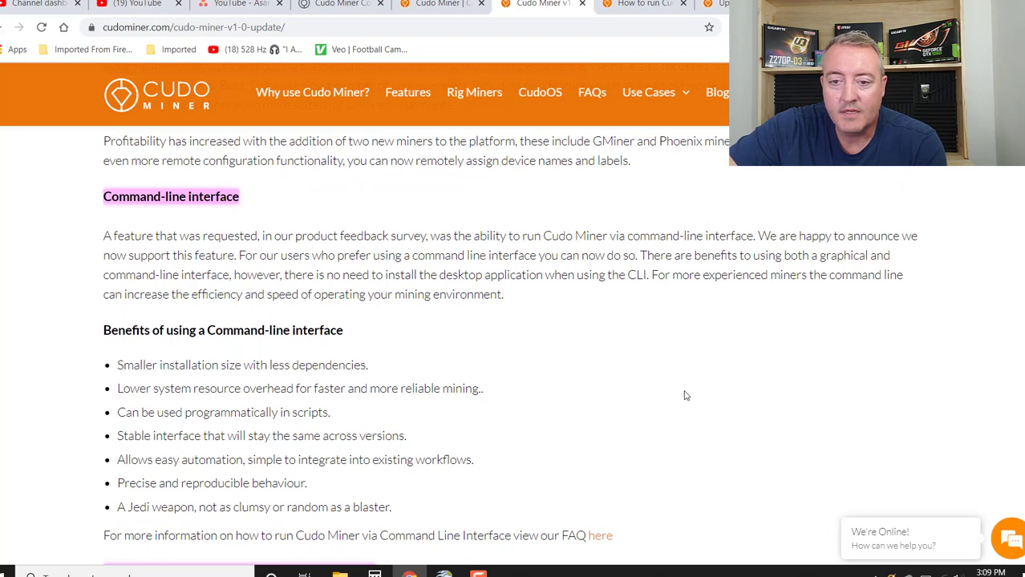
pyautogui.scroll(-3)
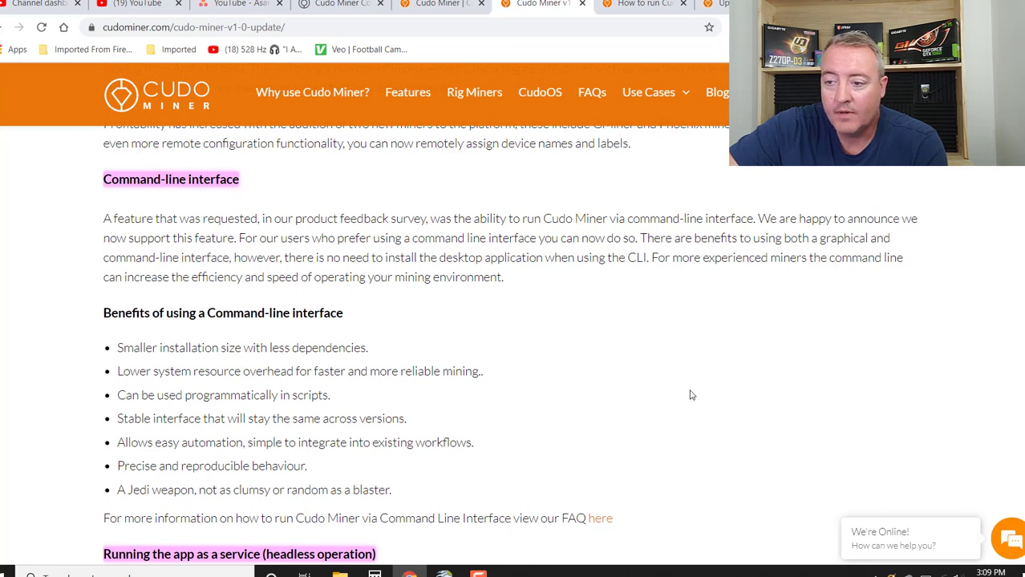
pyautogui.moveTo(693, 392)
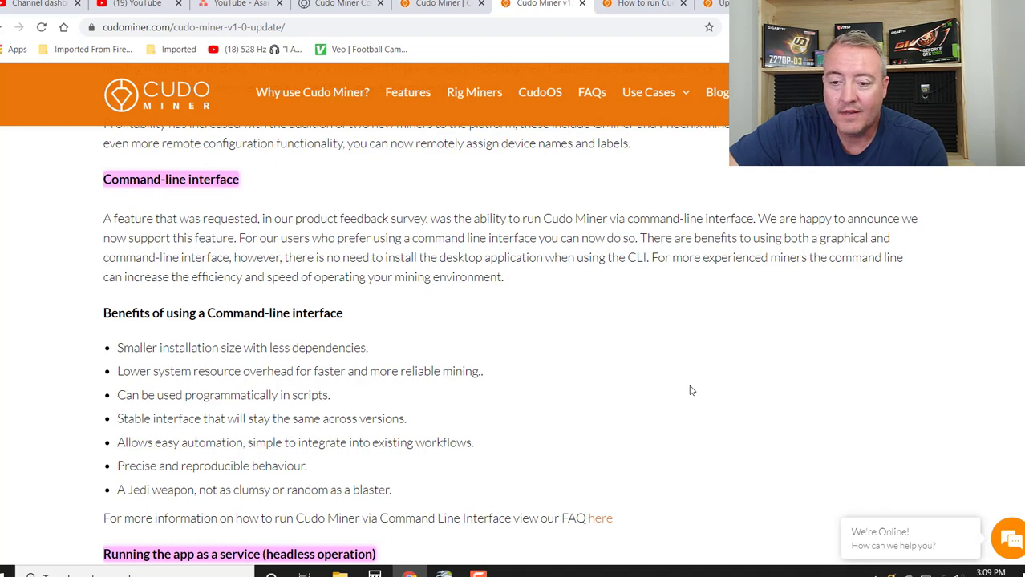
pyautogui.scroll(-3)
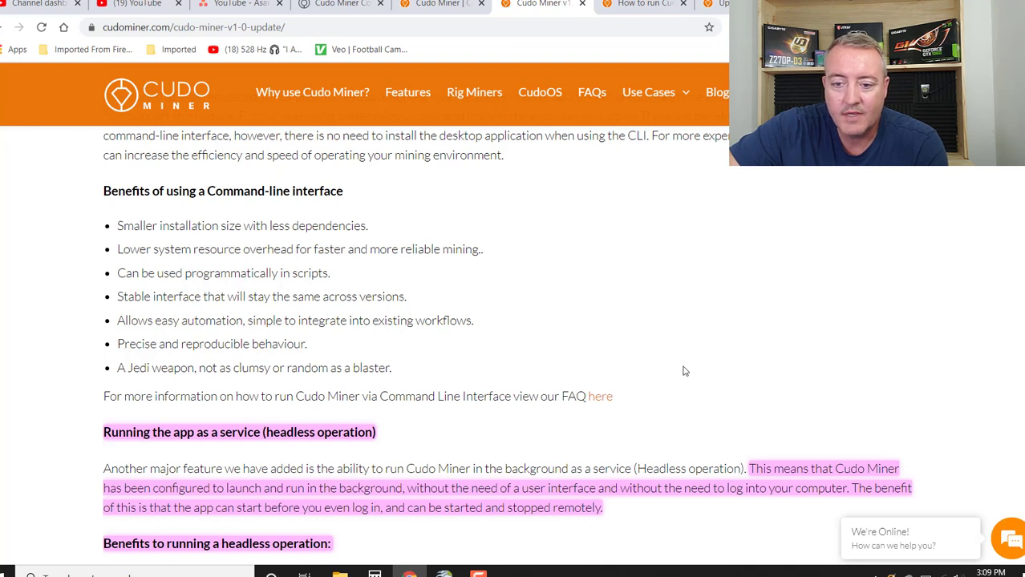
pyautogui.moveTo(685, 365)
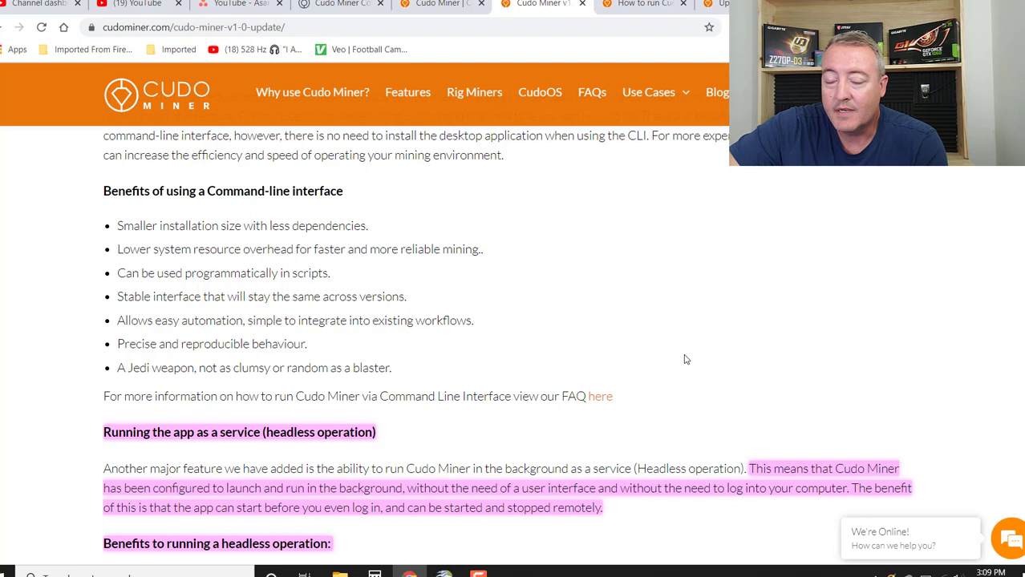
pyautogui.scroll(-3)
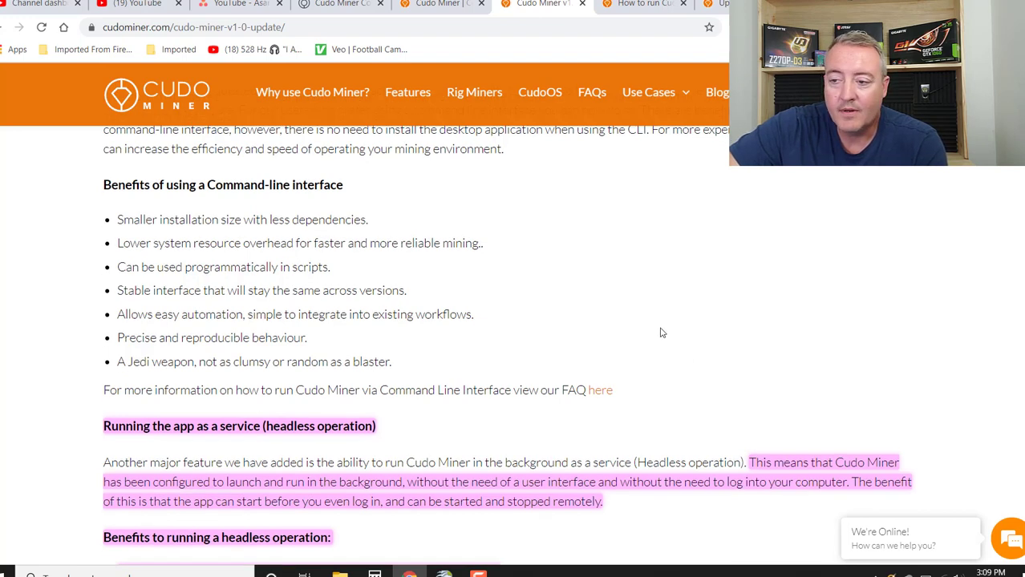
# - Scroll past the headless benefits and multiple update channels to the Cudo Miner v1.0 Release notes
pyautogui.scroll(-3)
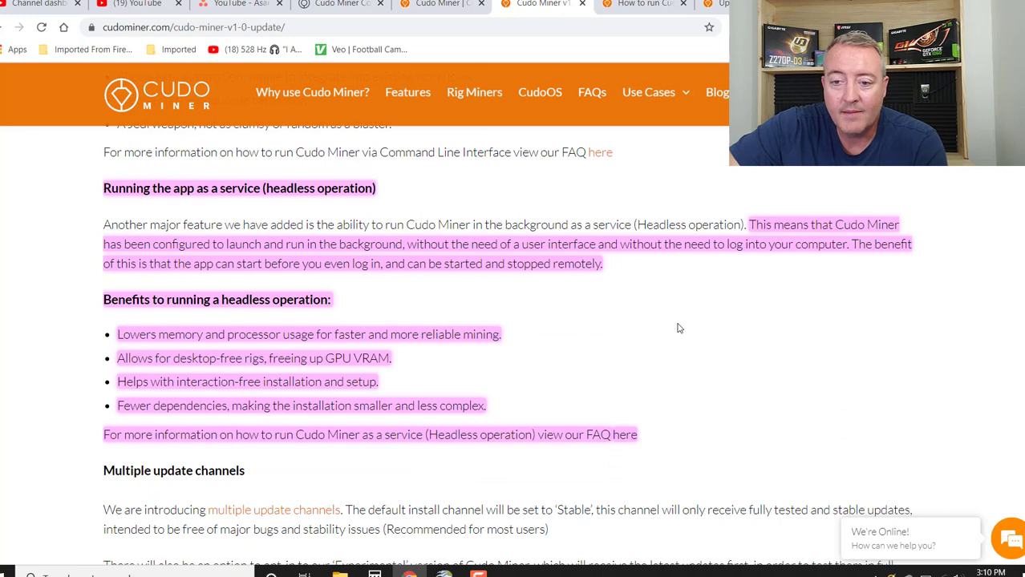
pyautogui.moveTo(683, 328)
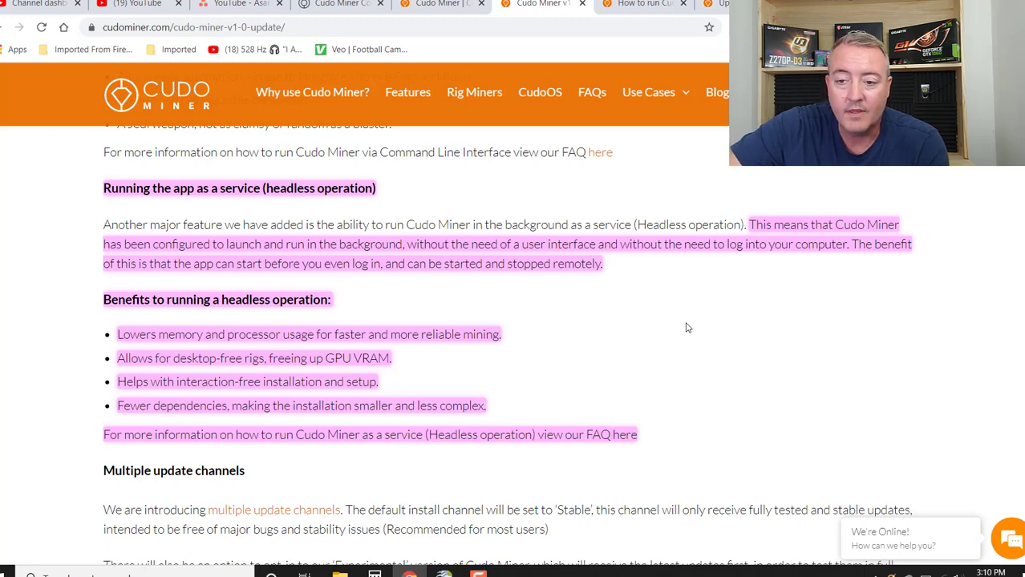
pyautogui.moveTo(681, 313)
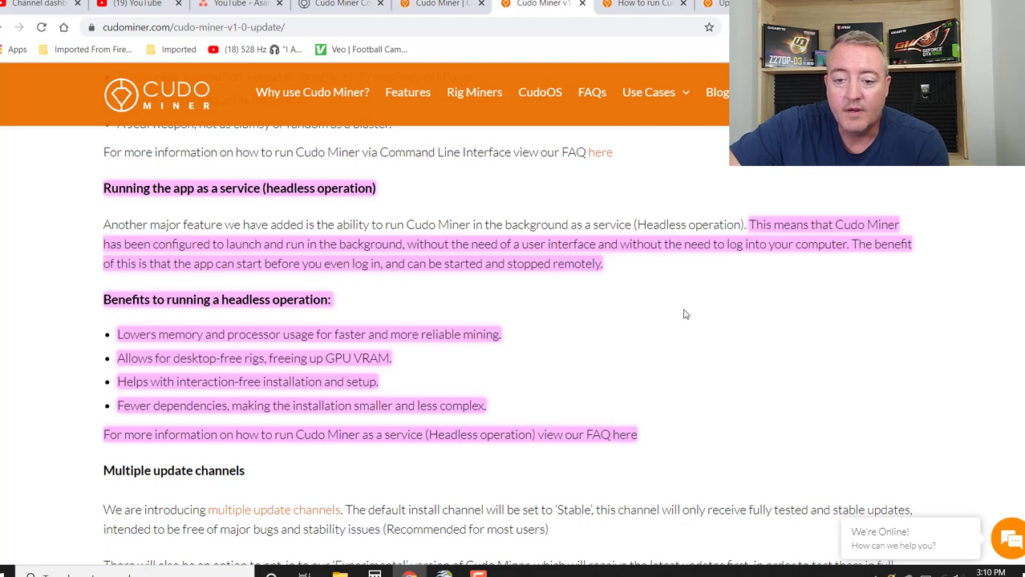
pyautogui.scroll(-3)
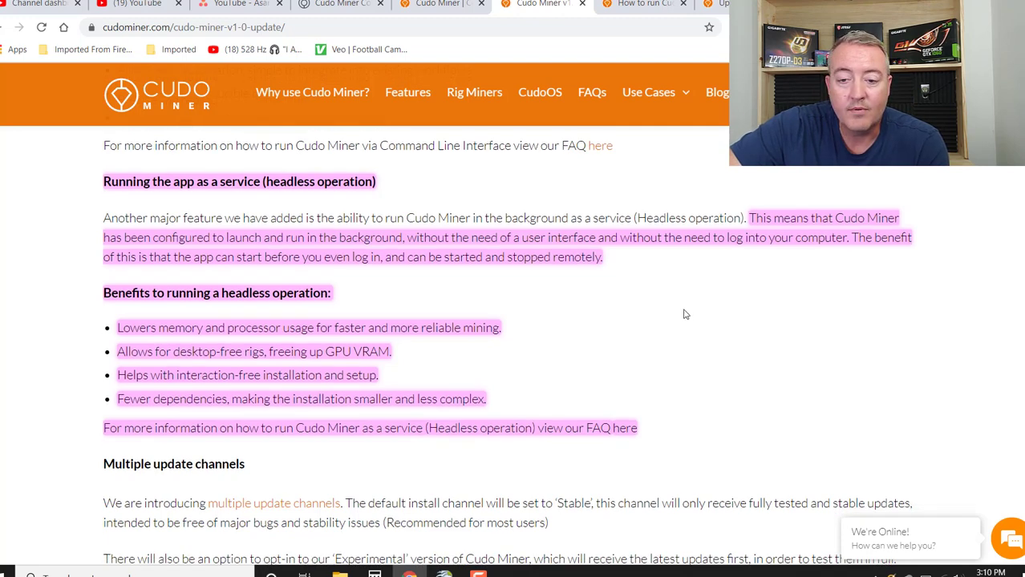
pyautogui.scroll(-3)
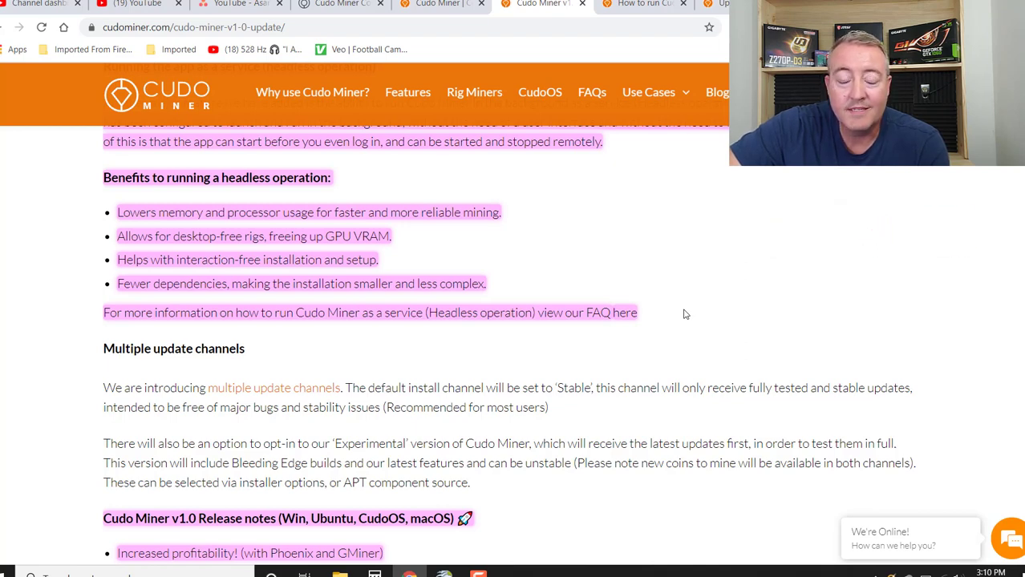
pyautogui.scroll(-3)
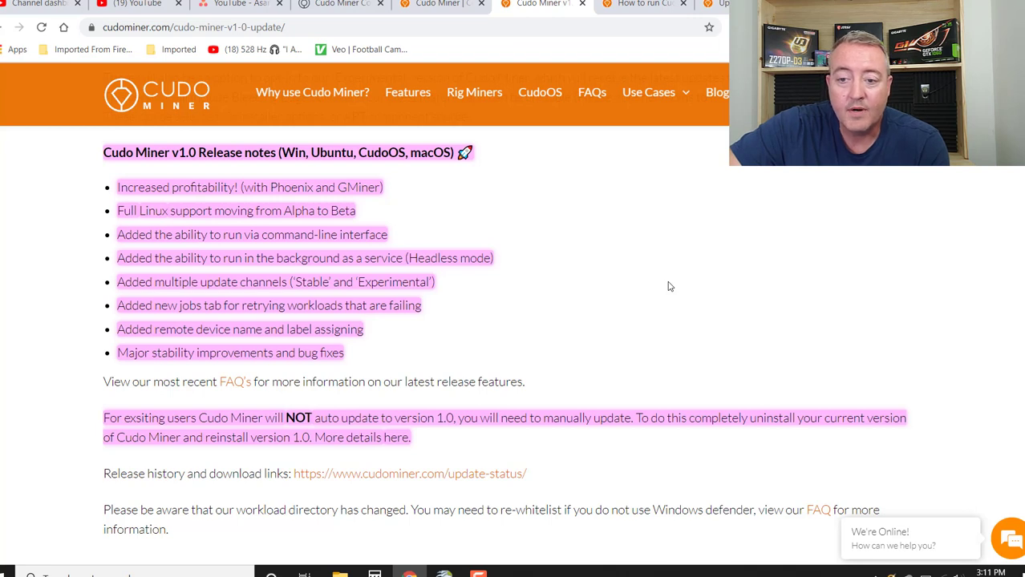
pyautogui.moveTo(633, 256)
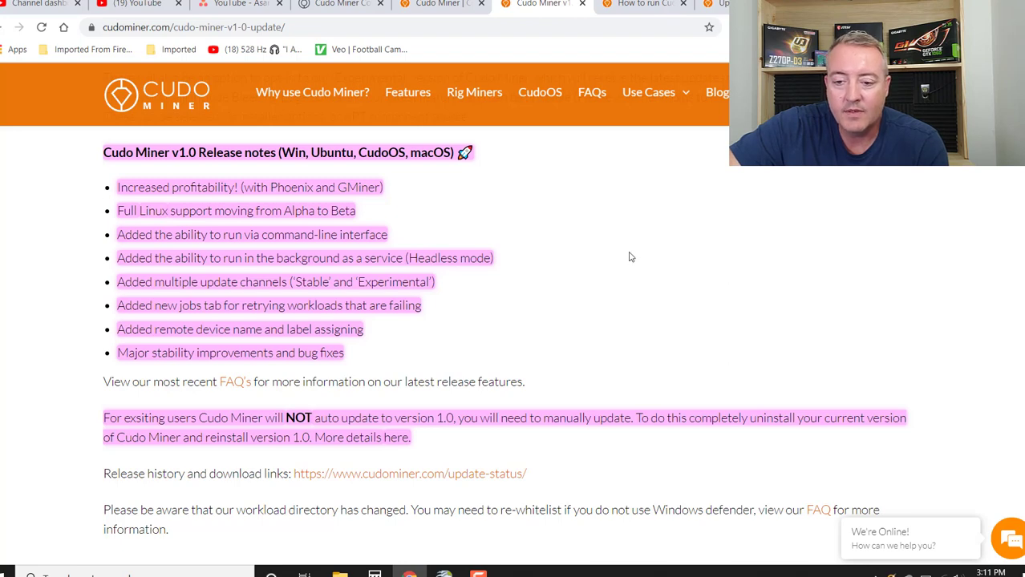
# - Scroll past the release notes to the manual-update notice, release history link and Sign Up and Download button
pyautogui.scroll(-3)
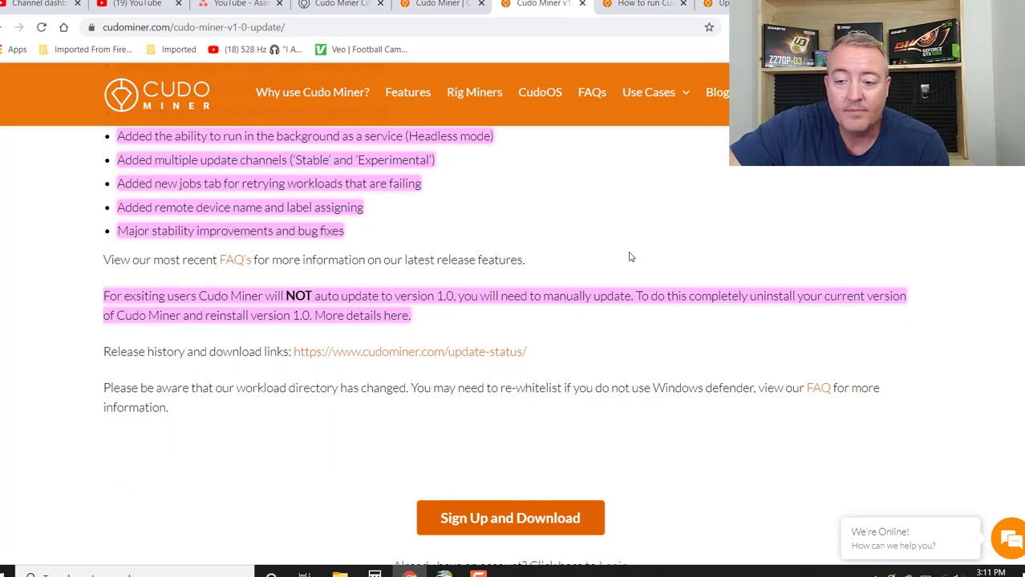
pyautogui.moveTo(629, 238)
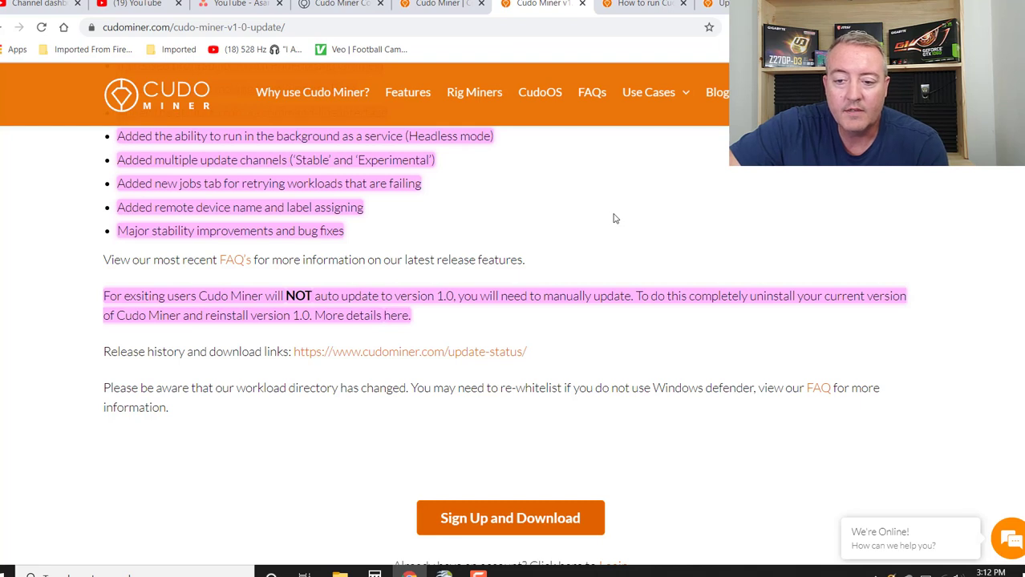
pyautogui.moveTo(542, 237)
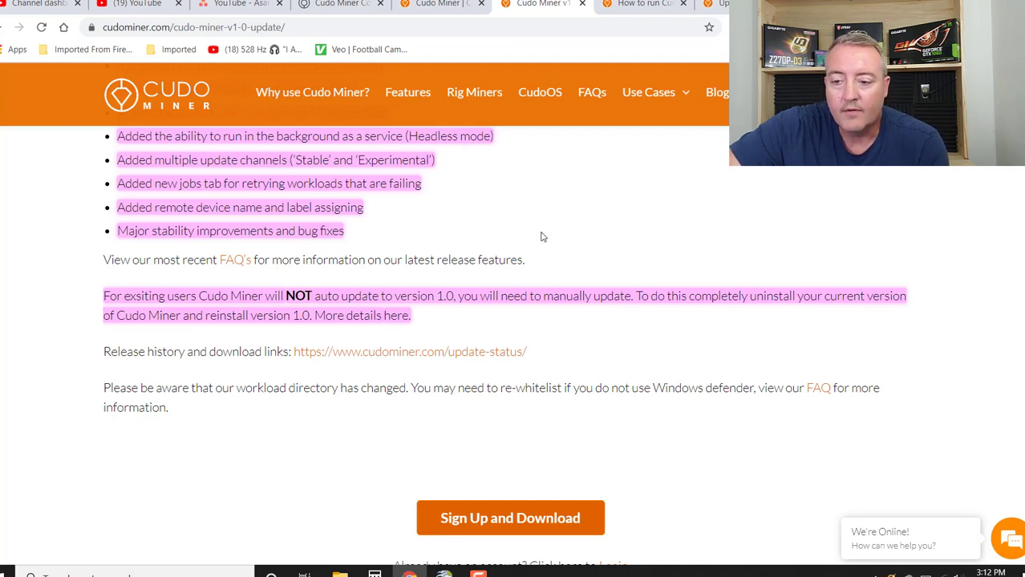
pyautogui.moveTo(558, 356)
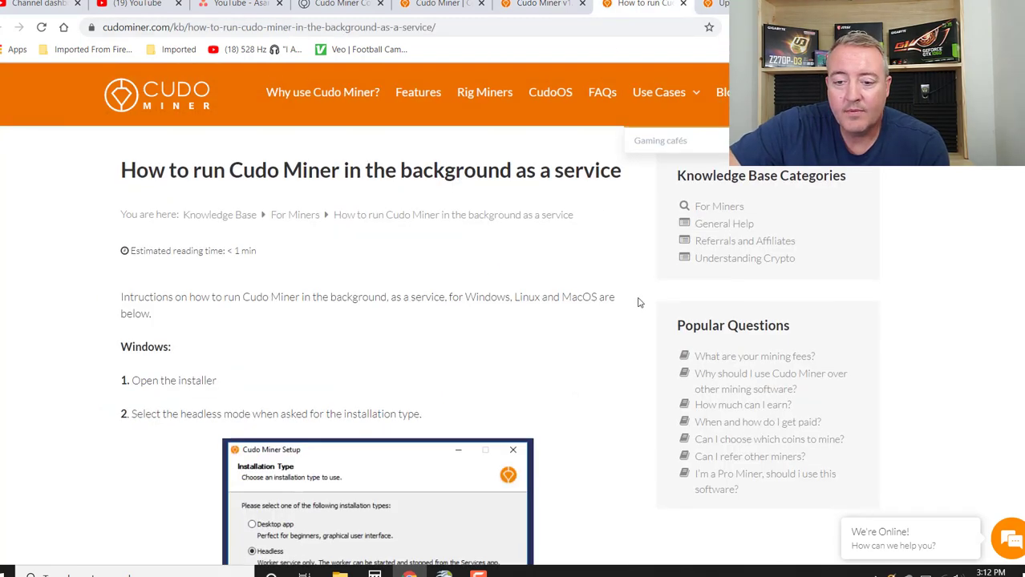
# - Scroll the 'run Cudo Miner in the background as a service' guide down to its Windows installer steps
pyautogui.scroll(-3)
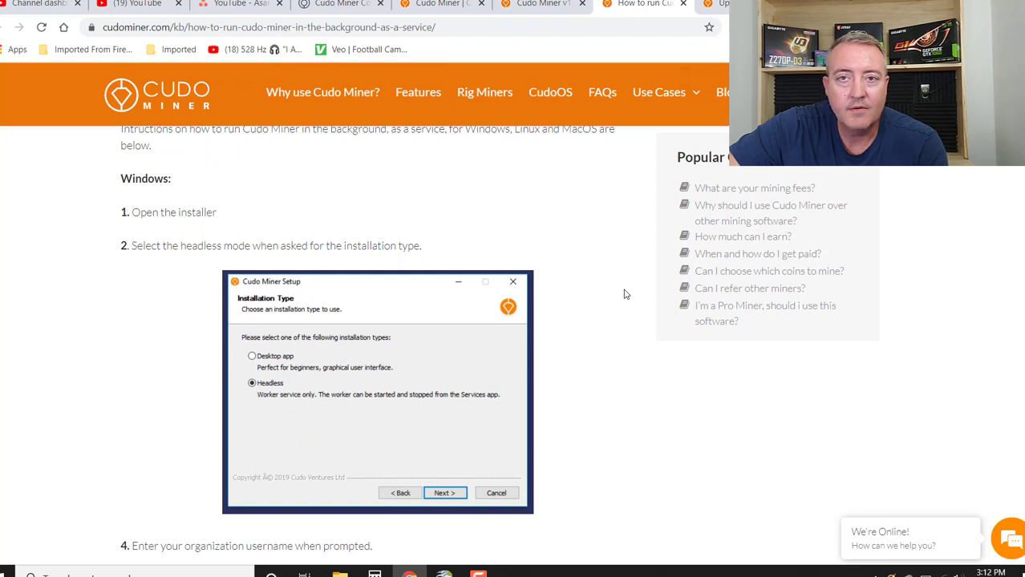
pyautogui.scroll(-3)
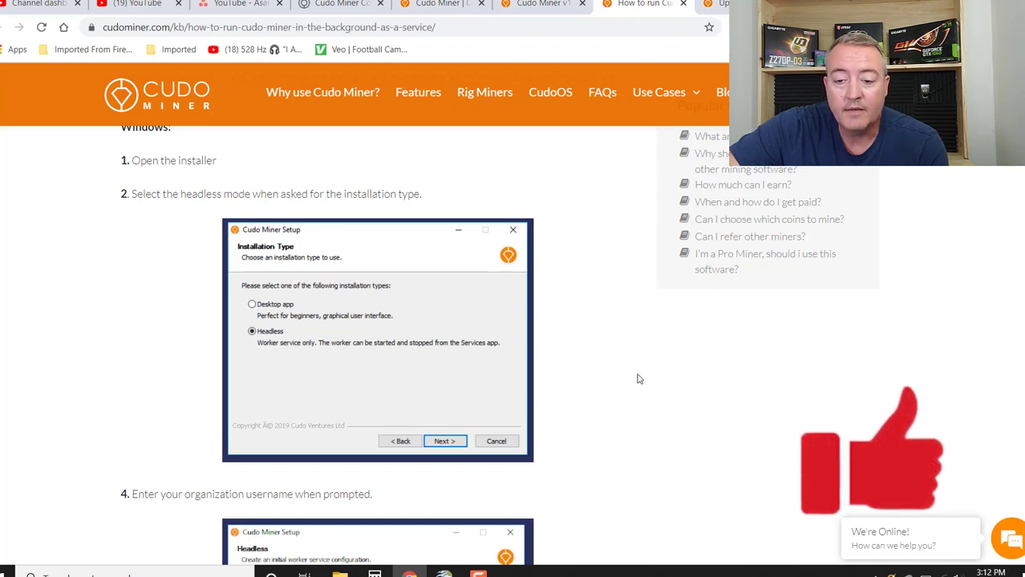
pyautogui.scroll(-3)
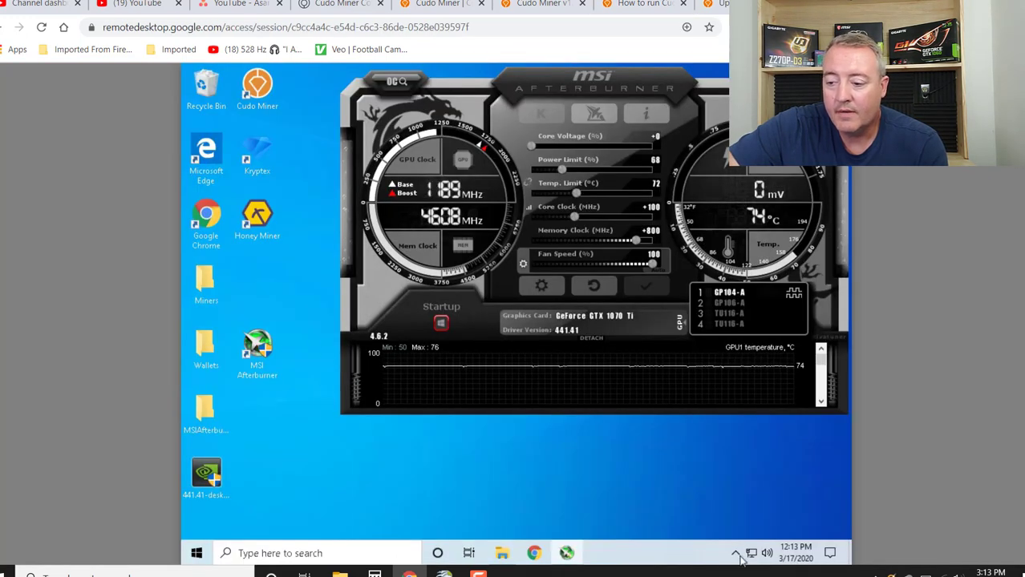
# - Switch to the Chrome Remote Desktop tab showing the rig's MSI Afterburner with the GTX 1070 Ti at about 74°C
pyautogui.click(734, 553)
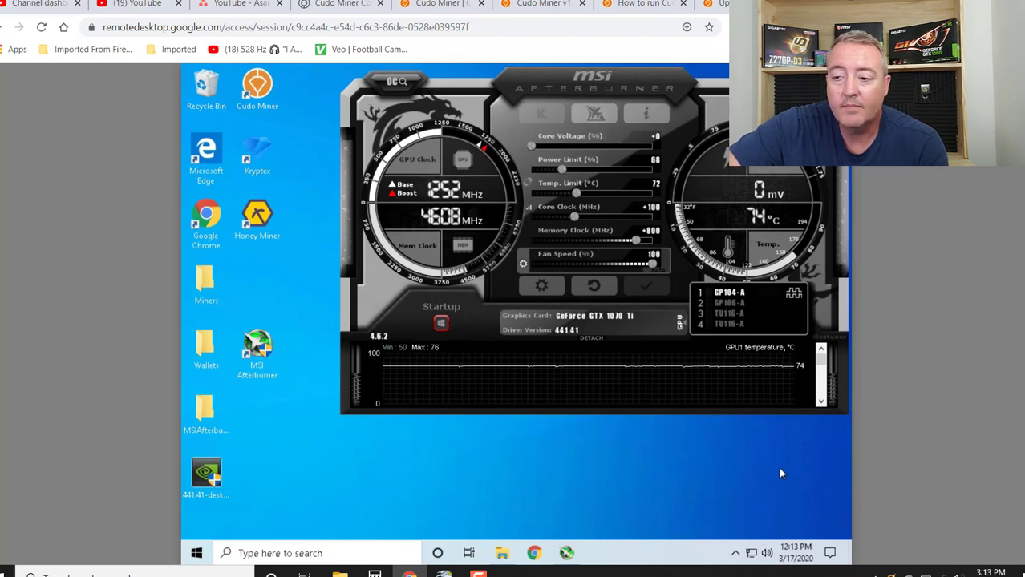
# - From the console Devices panel, bring up DESKTOP-099V380's device page showing 407 W with Zcoin GPU and Monero CPU jobs
pyautogui.click(342, 3)
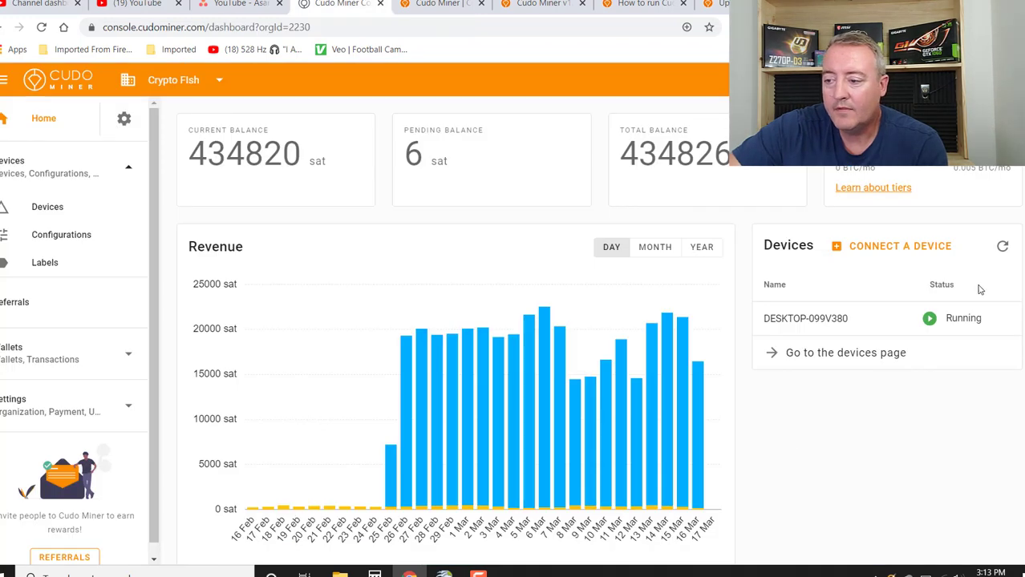
pyautogui.moveTo(805, 318)
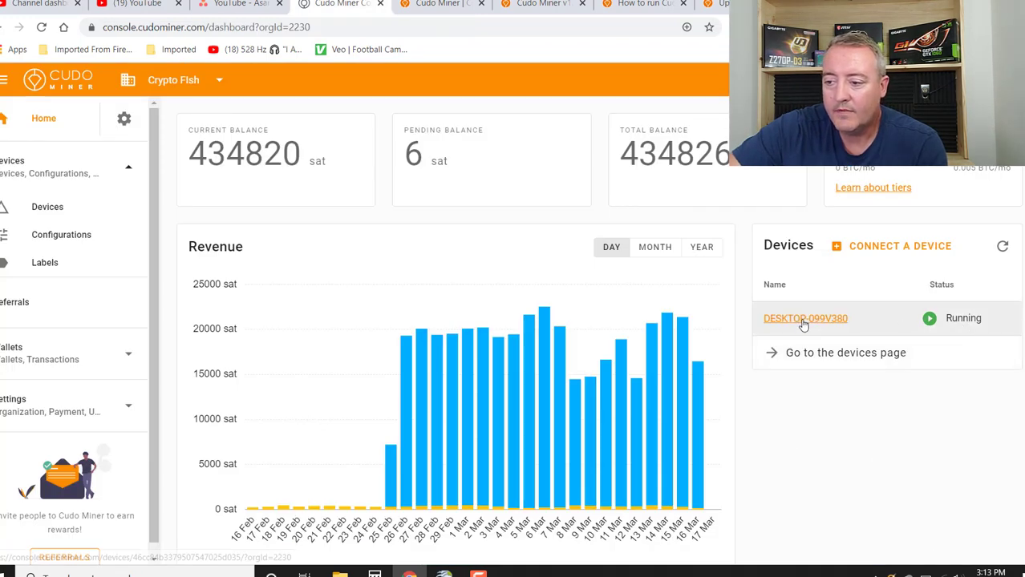
pyautogui.click(805, 318)
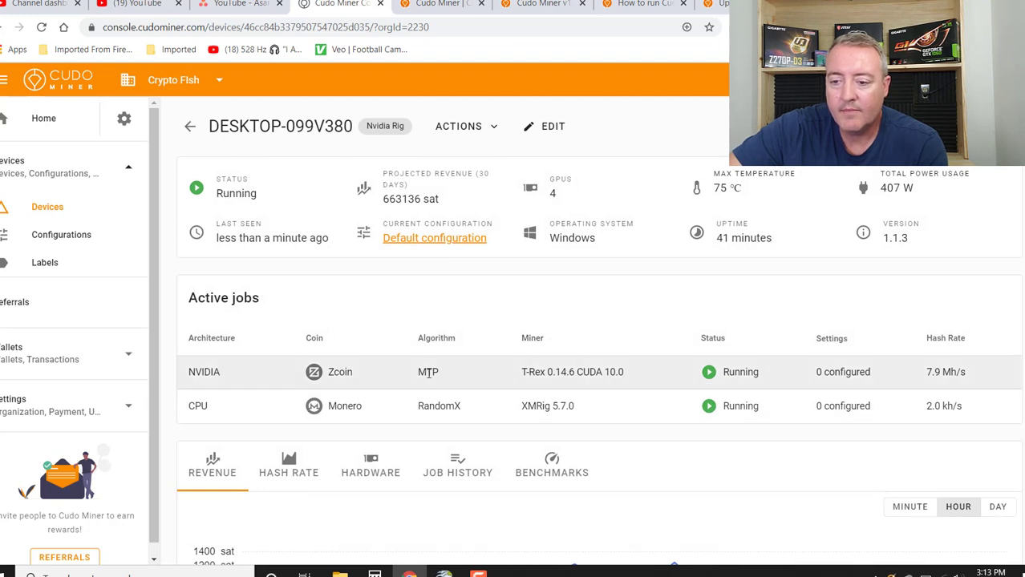
pyautogui.moveTo(750, 561)
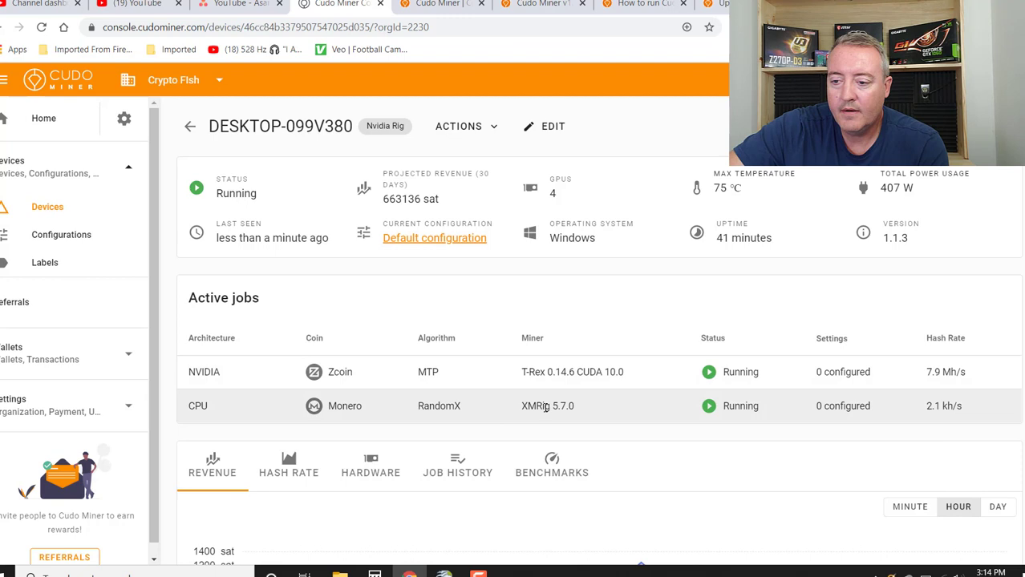
pyautogui.click(532, 337)
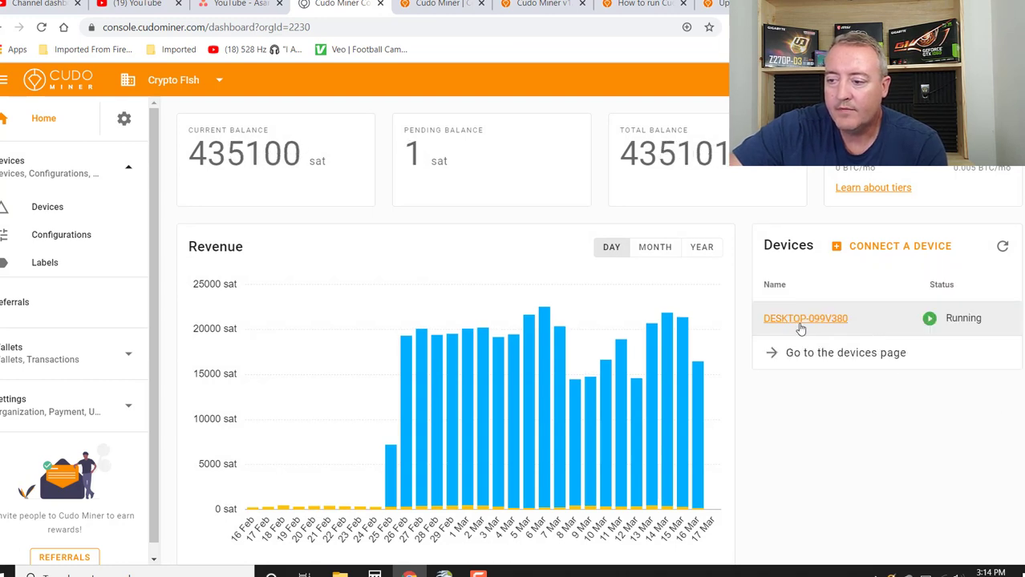
pyautogui.moveTo(893, 450)
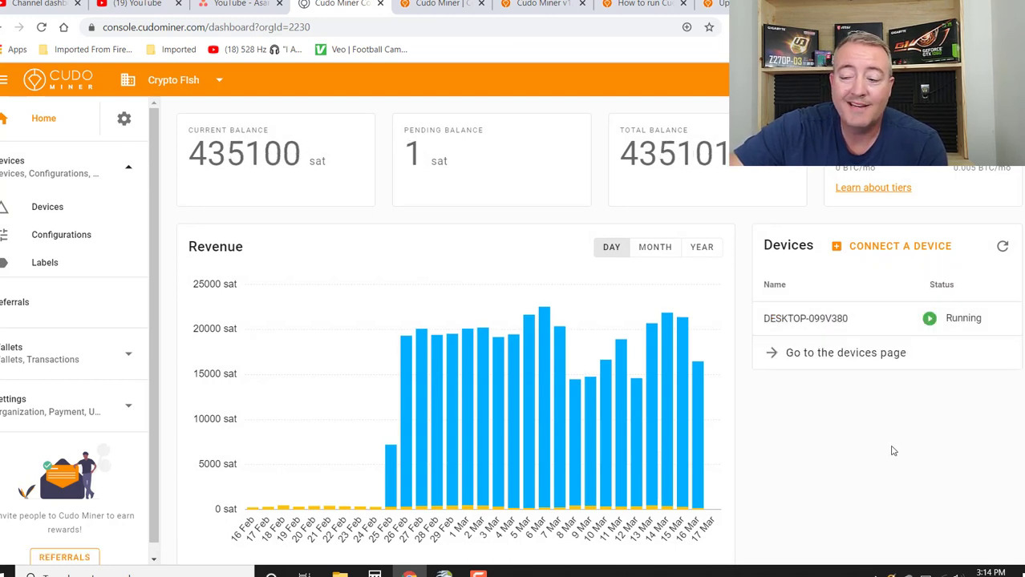
pyautogui.moveTo(804, 317)
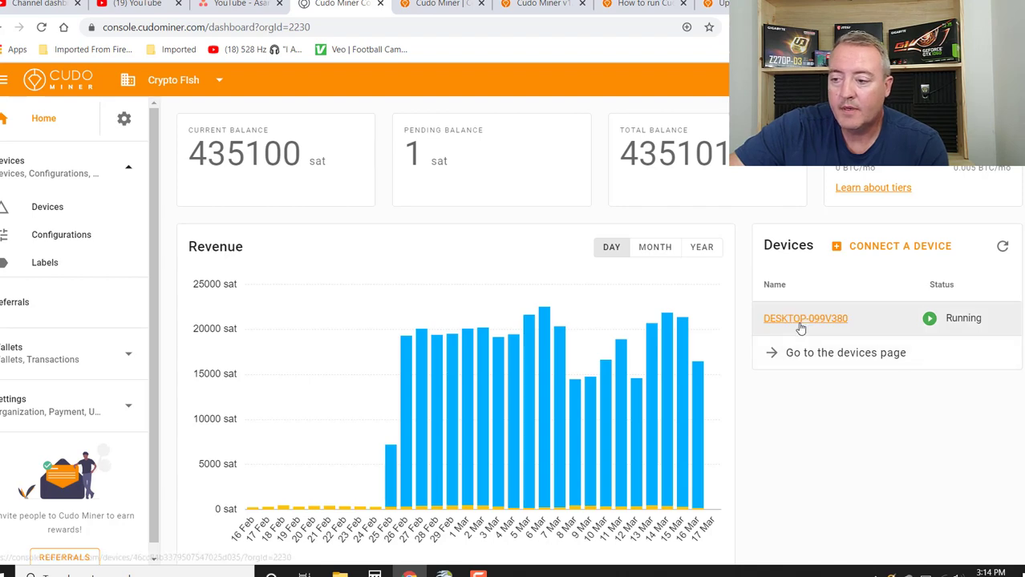
pyautogui.click(805, 318)
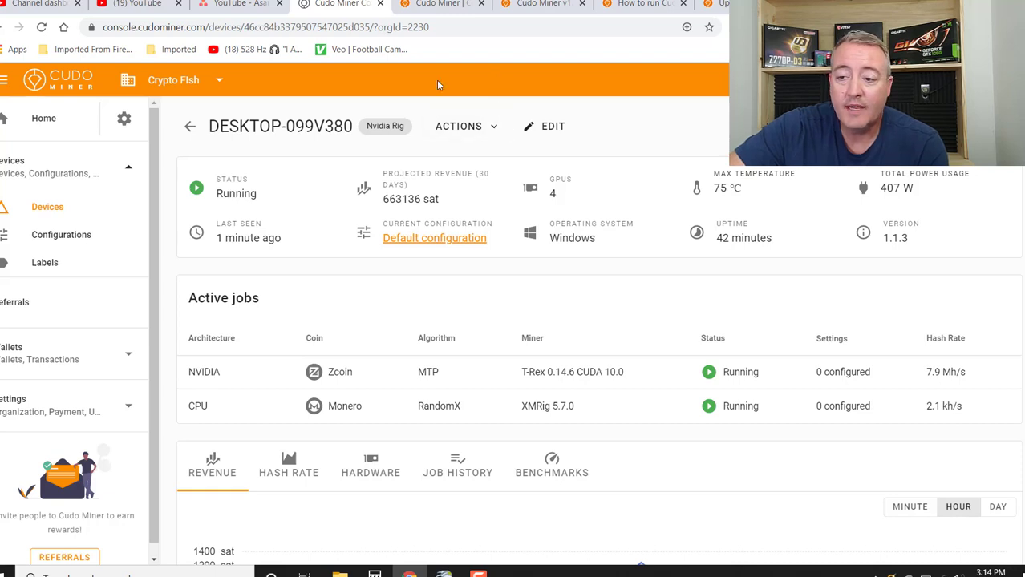
pyautogui.moveTo(473, 152)
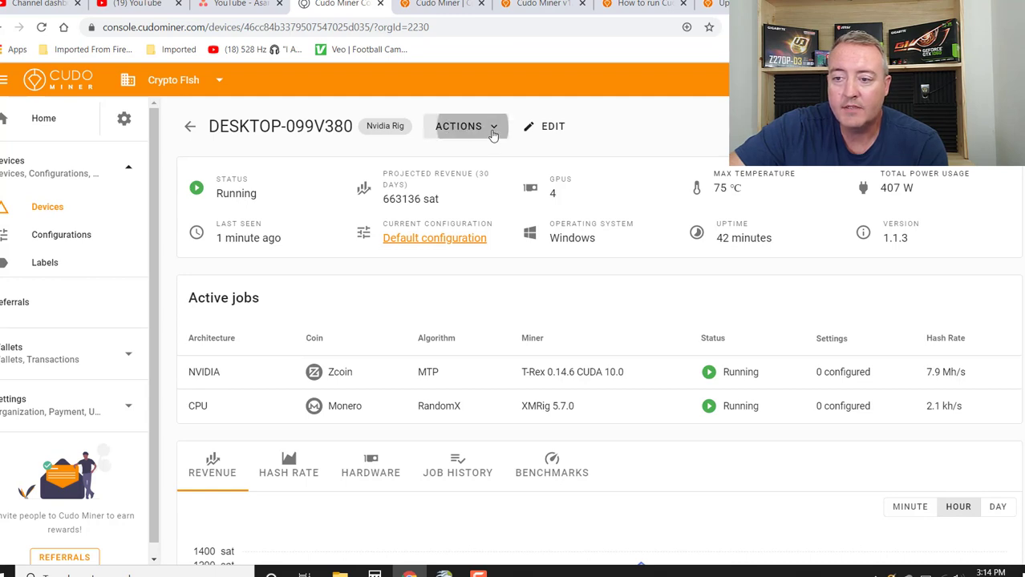
pyautogui.click(465, 125)
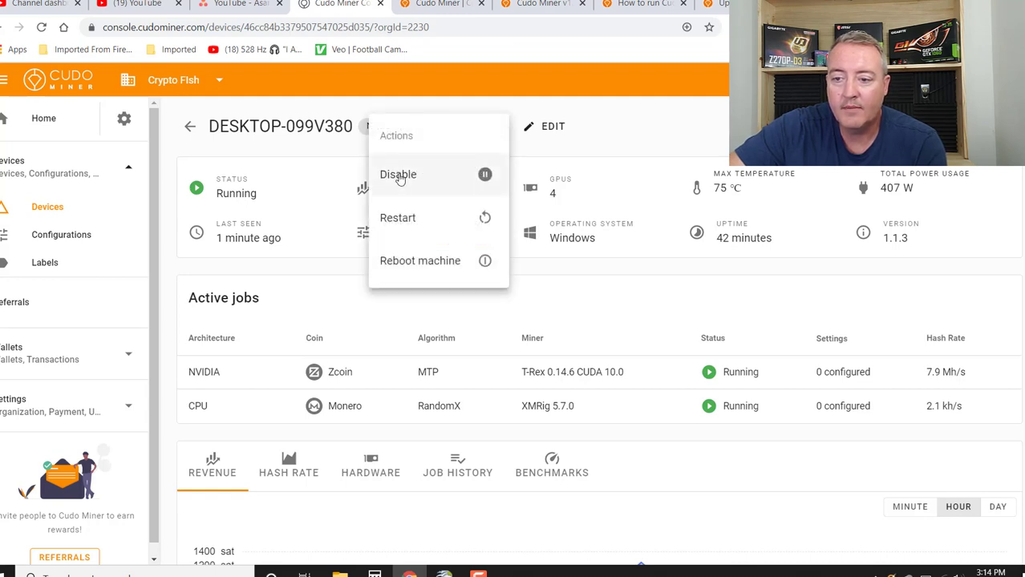
pyautogui.click(465, 125)
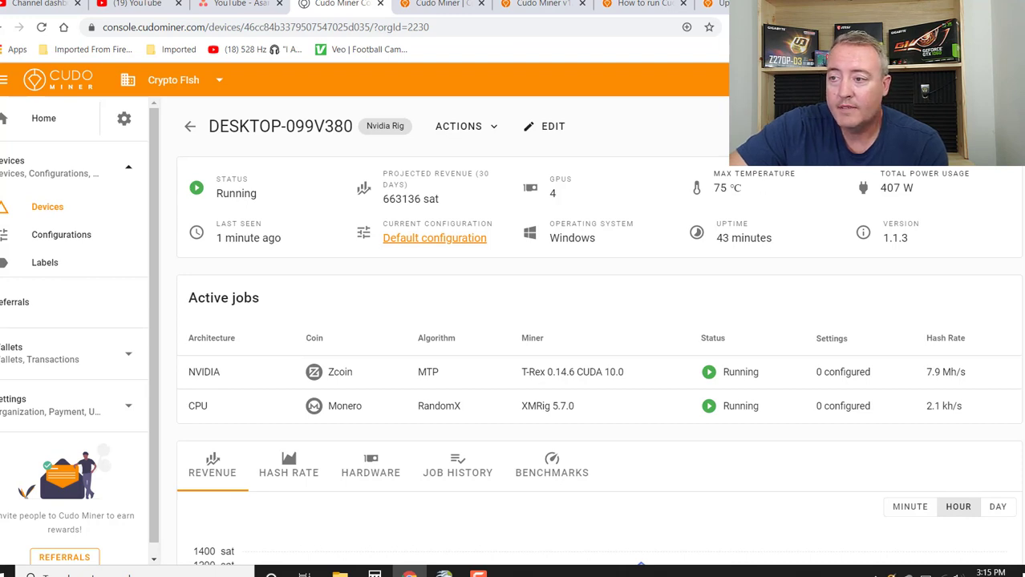
pyautogui.click(436, 3)
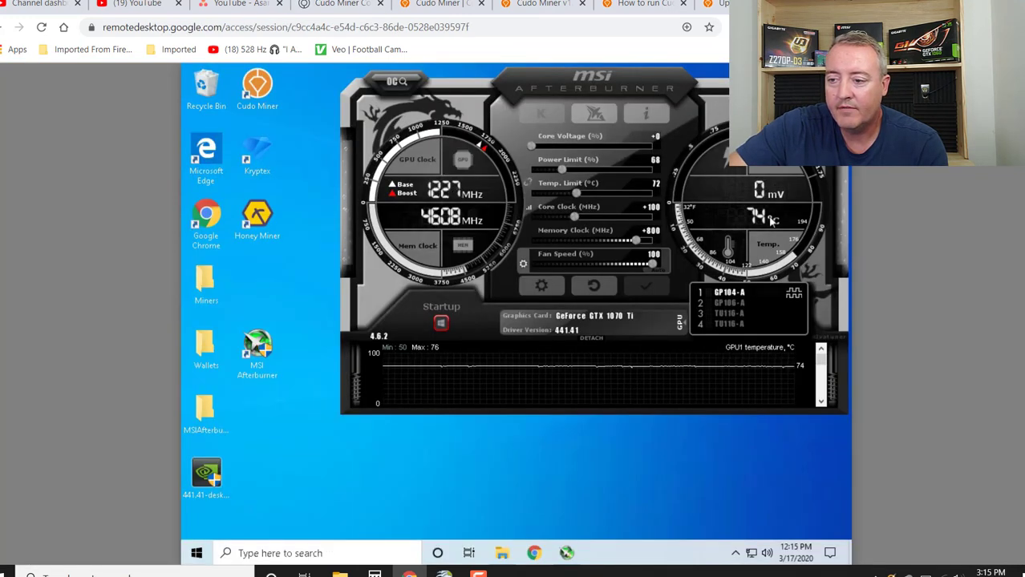
pyautogui.click(342, 3)
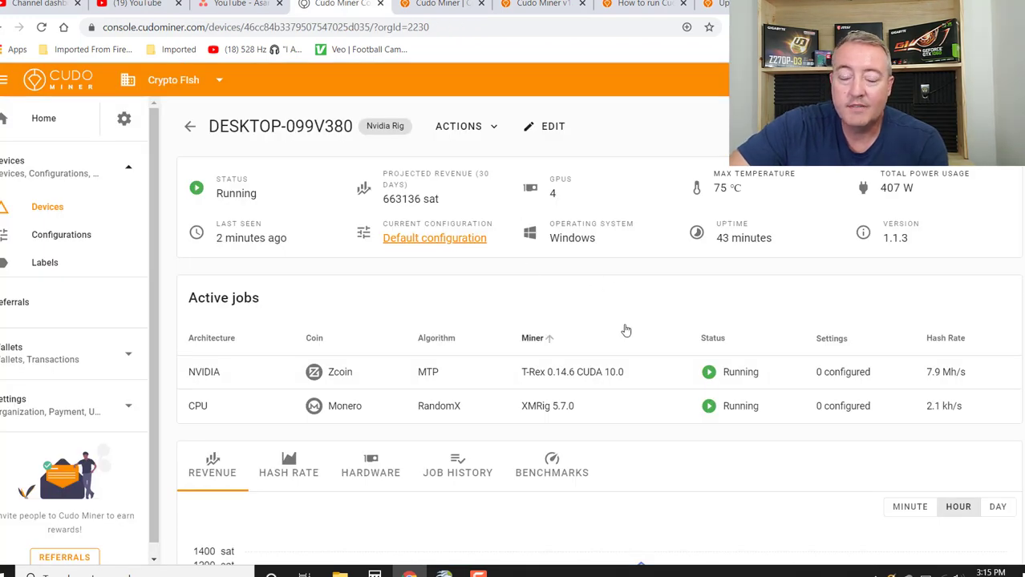
pyautogui.moveTo(654, 337)
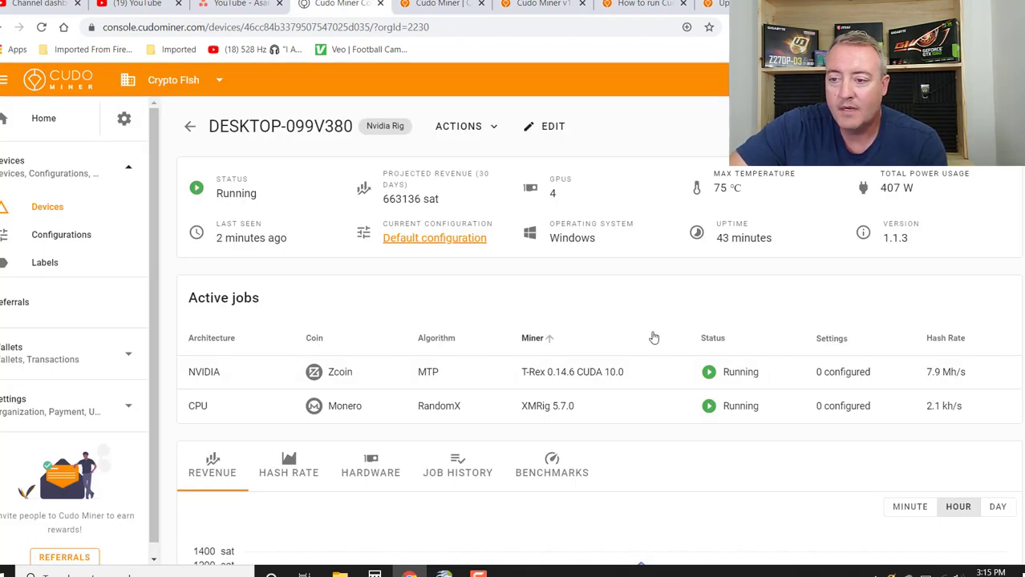
# - Scroll the device page down to the rig's hourly revenue chart
pyautogui.scroll(-3)
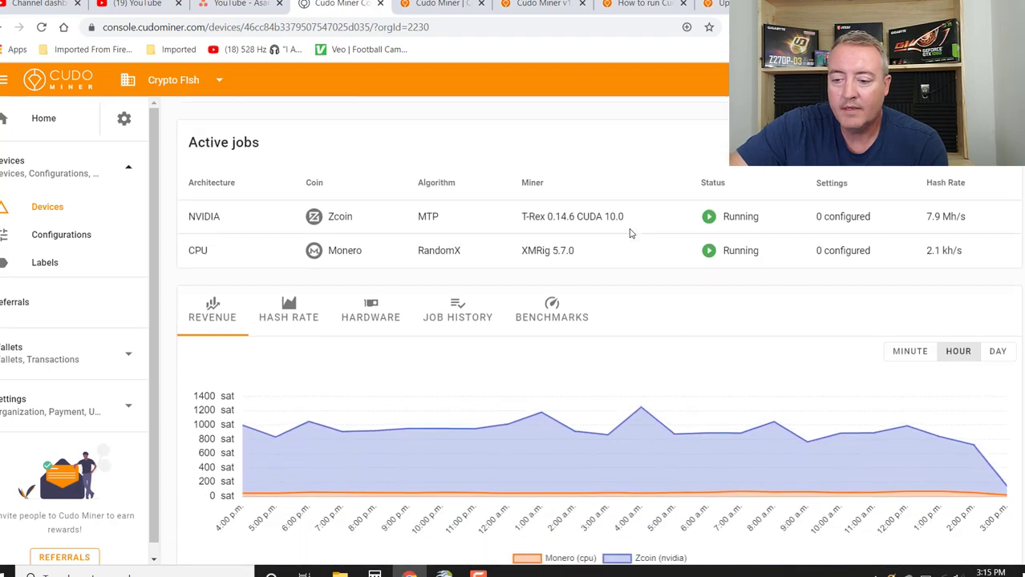
pyautogui.scroll(-3)
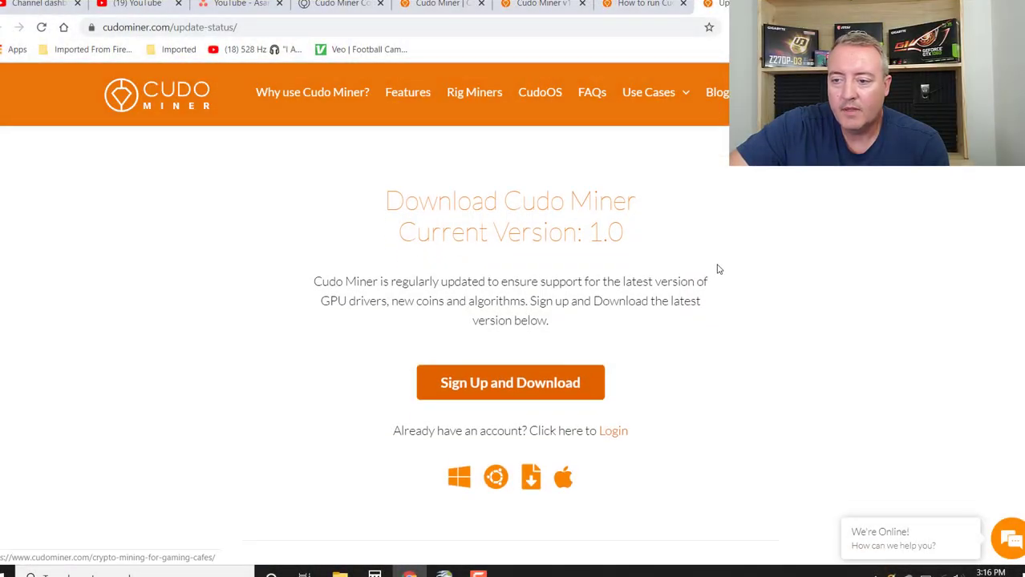
# - Scroll the update-status page down to the version 1.1.0 and 1.0 release notes
pyautogui.scroll(-3)
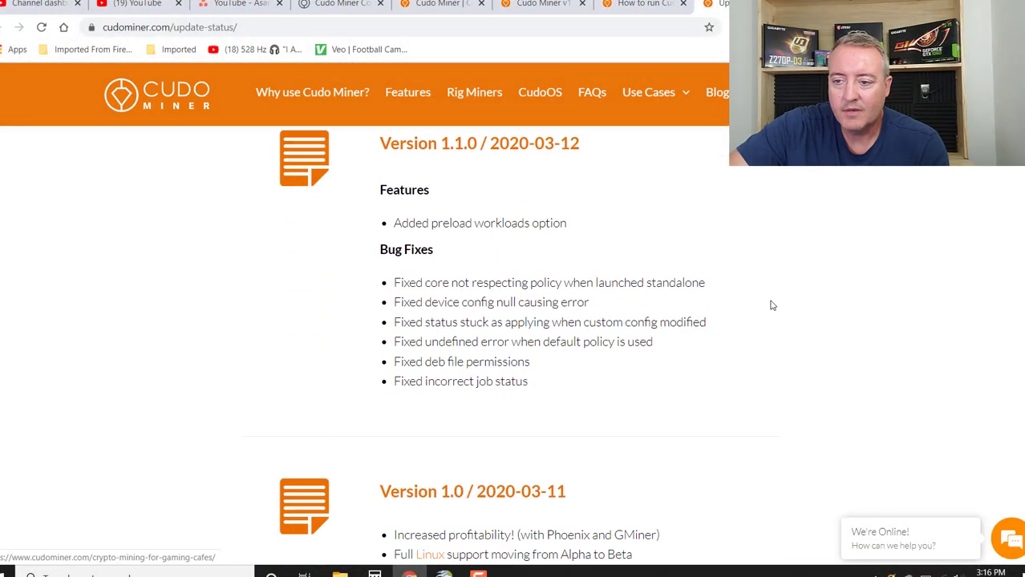
pyautogui.scroll(-3)
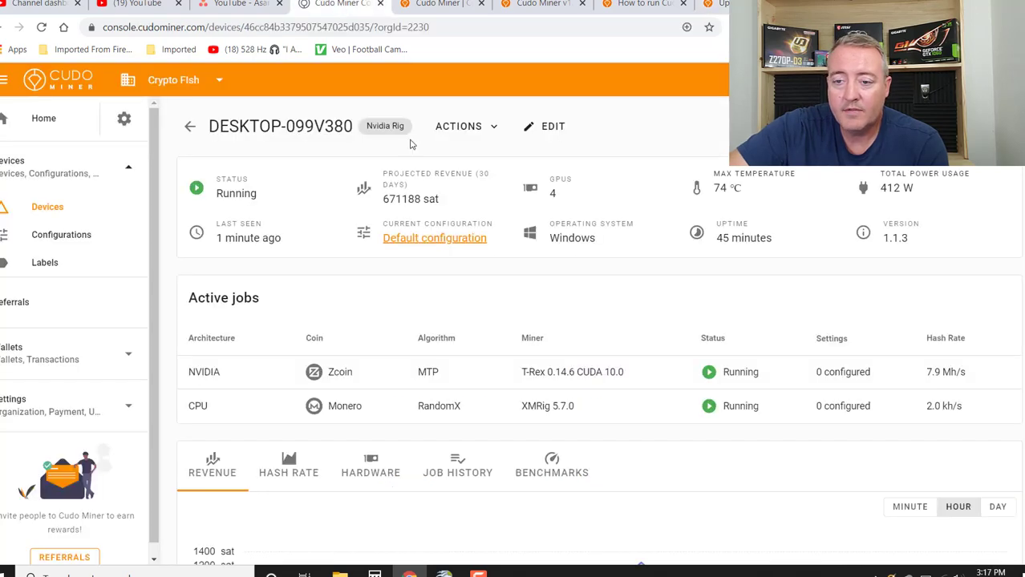
# - Return Home to the dashboard showing the 435,117 sat balance, daily revenue chart and the rig running
pyautogui.click(44, 119)
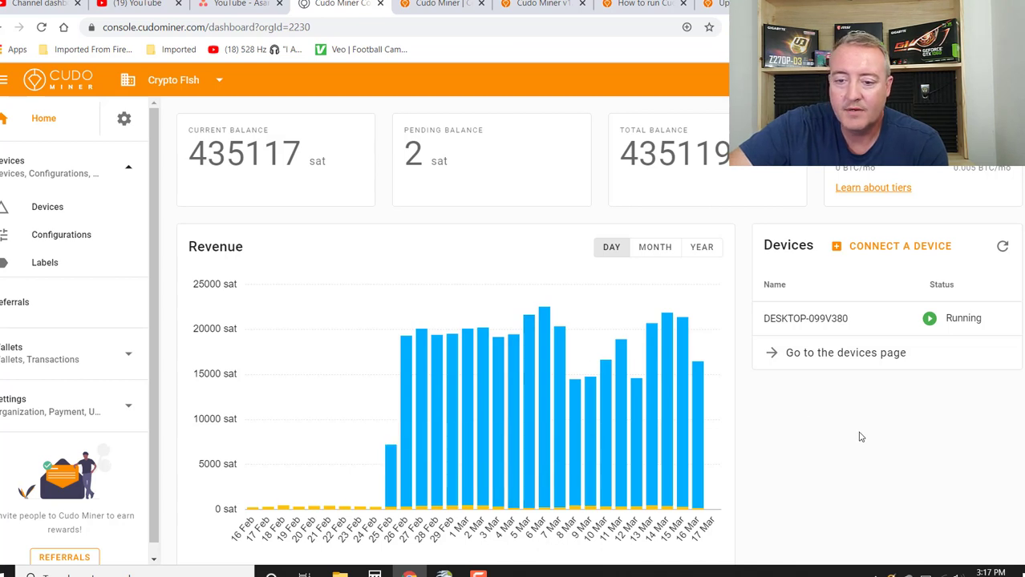
pyautogui.moveTo(801, 432)
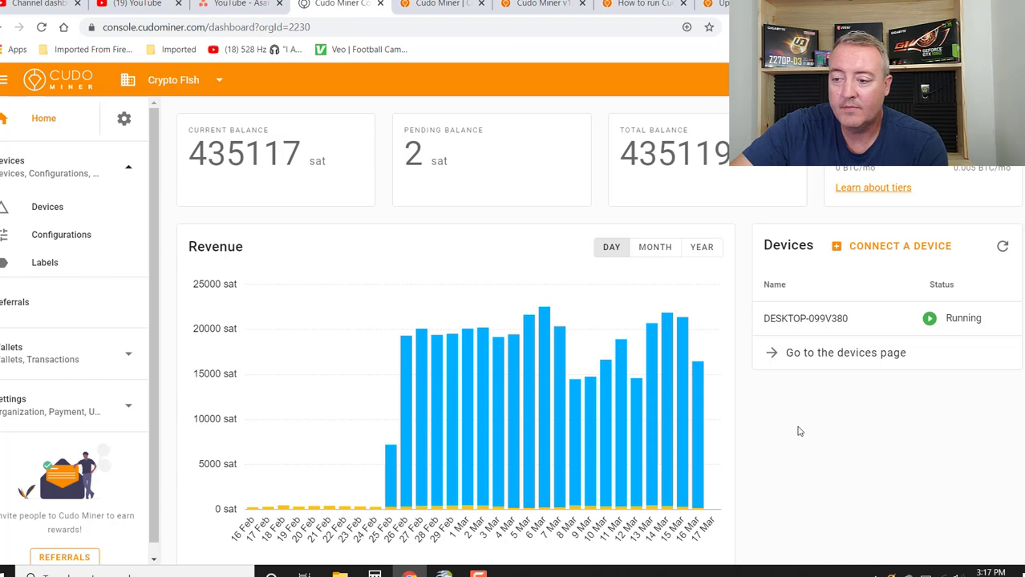
pyautogui.moveTo(817, 472)
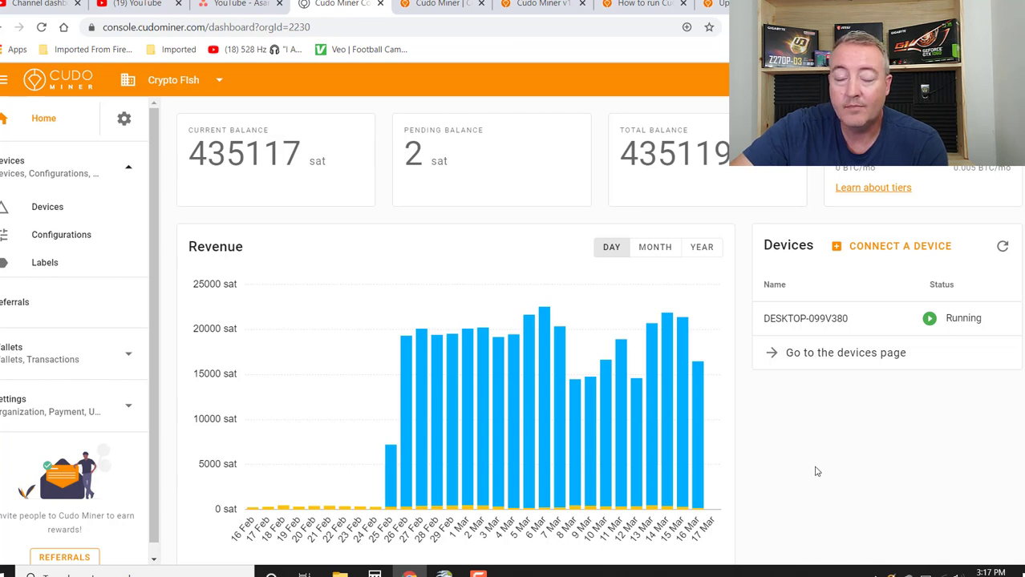
pyautogui.moveTo(682, 369)
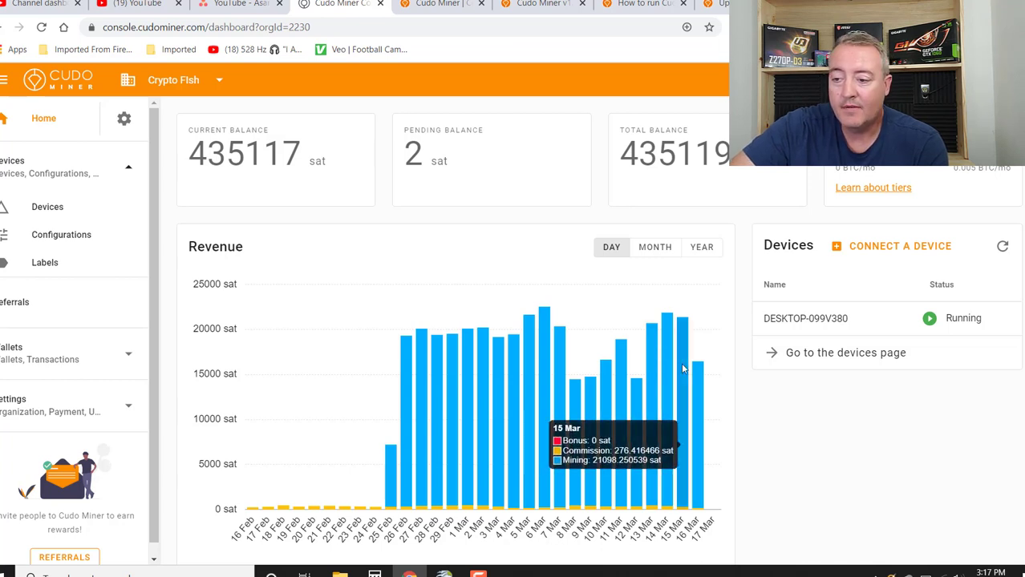
pyautogui.moveTo(660, 365)
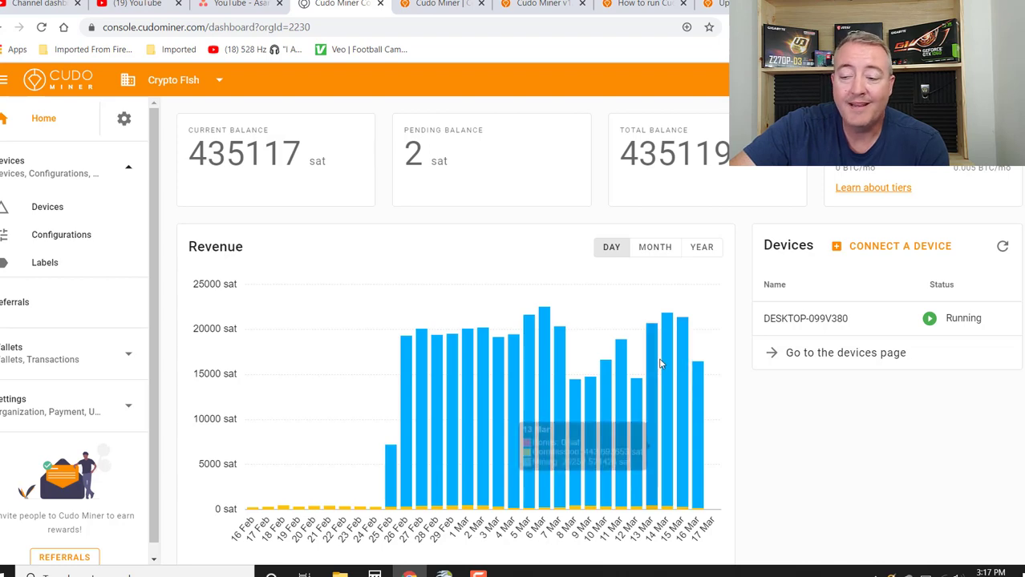